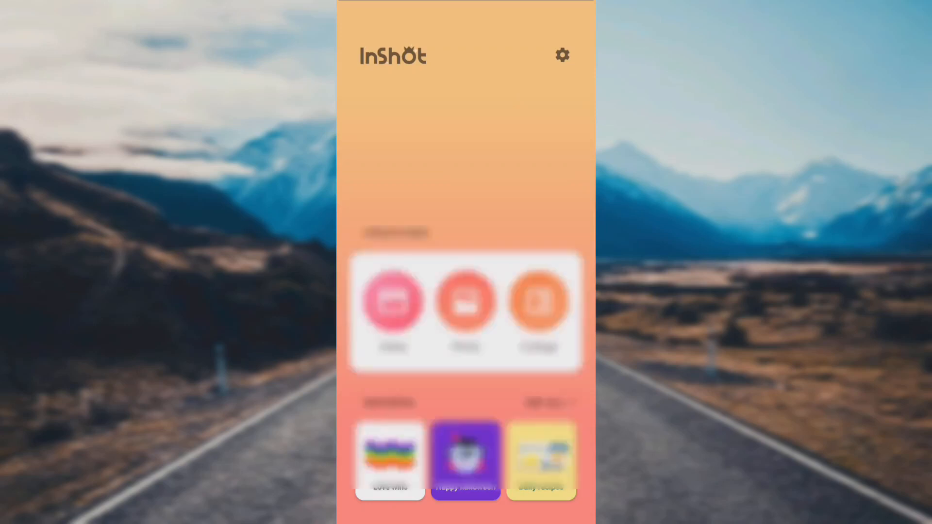
Start a new video project from the clip of the woman in the field.
{"action": "left_click", "coordinate": [392, 302]}
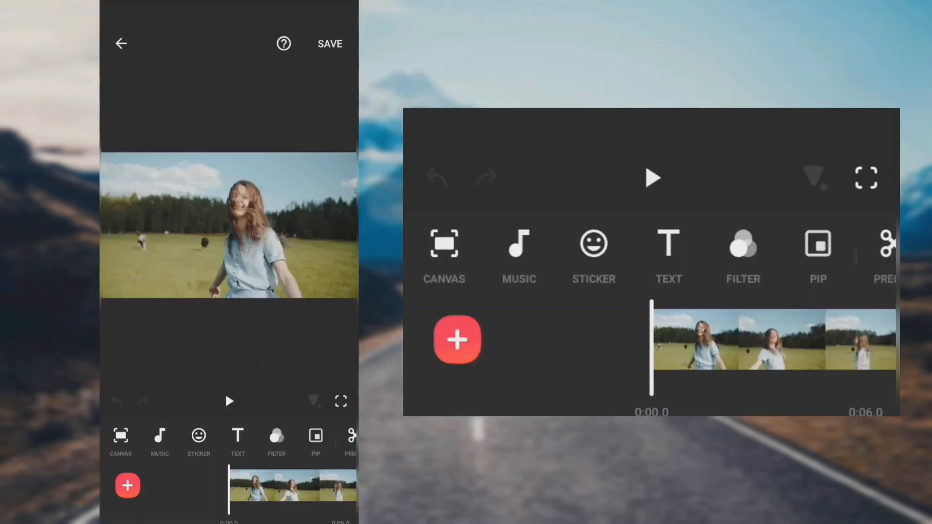
Preview the field clip and apply a Blur effect at maximum strength.
{"action": "left_click", "coordinate": [652, 177]}
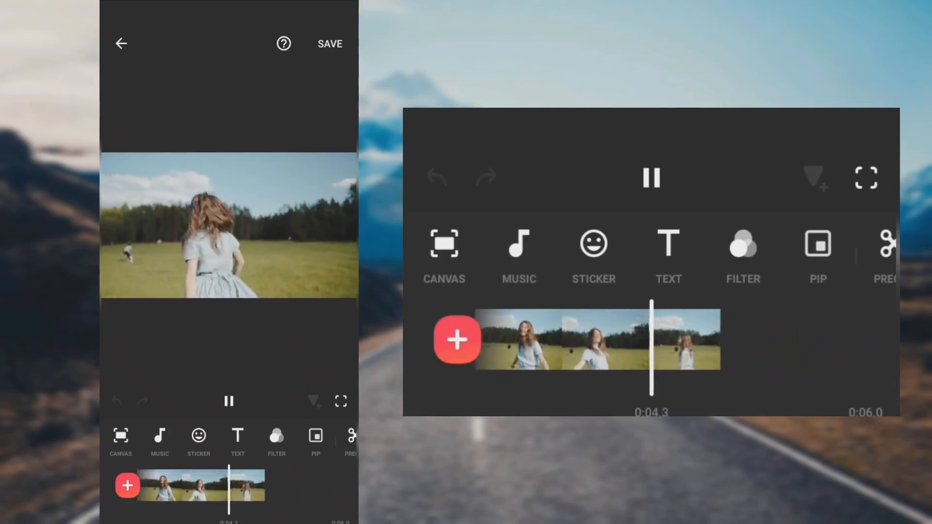
{"action": "left_click", "coordinate": [651, 177]}
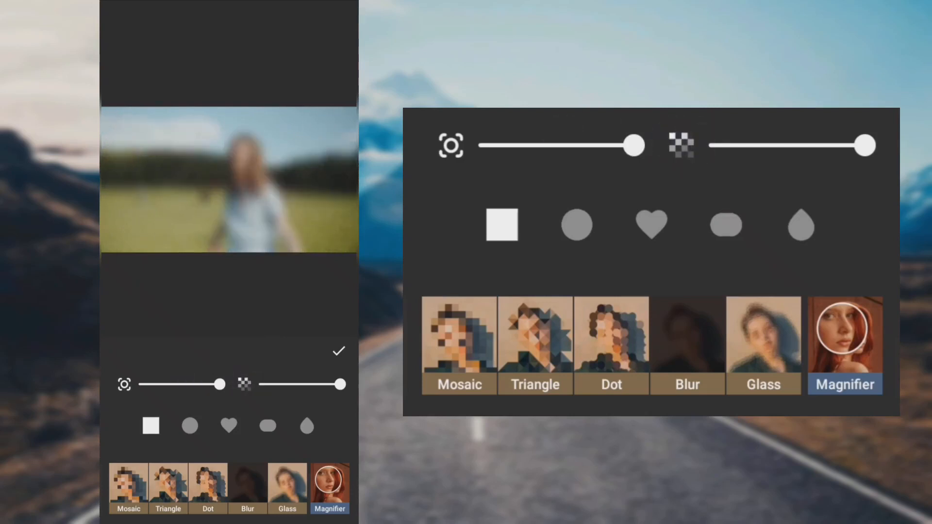
Extend the blur effect to the clip's end at 0:06.0 and commit it.
{"action": "left_click", "coordinate": [339, 352]}
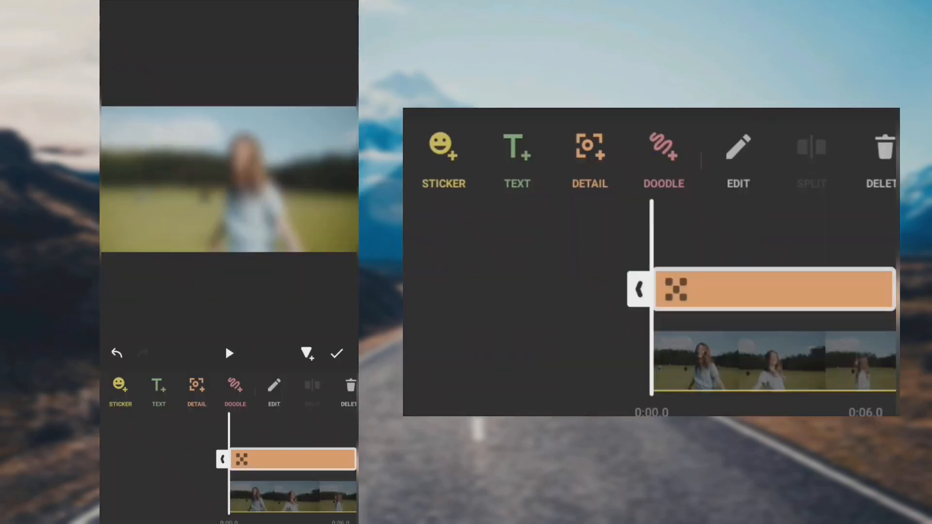
{"action": "left_click", "coordinate": [229, 353]}
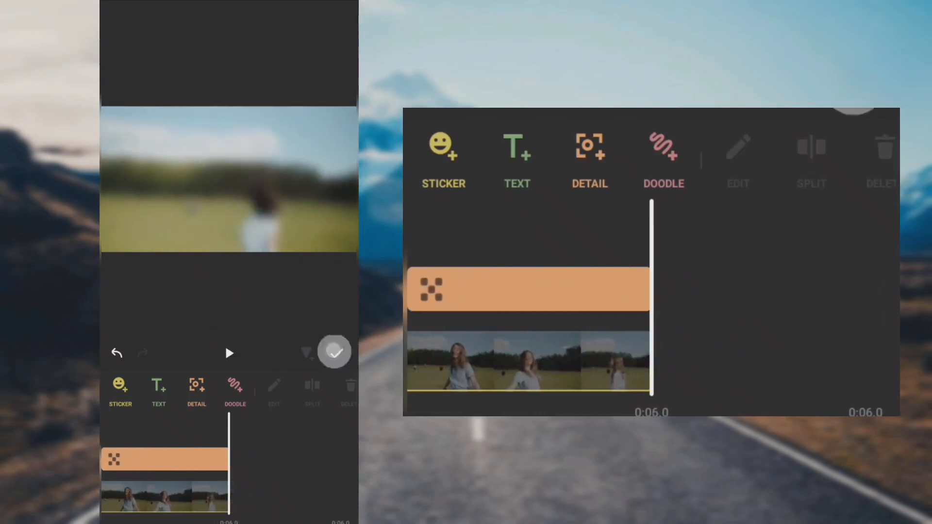
{"action": "left_click", "coordinate": [334, 352]}
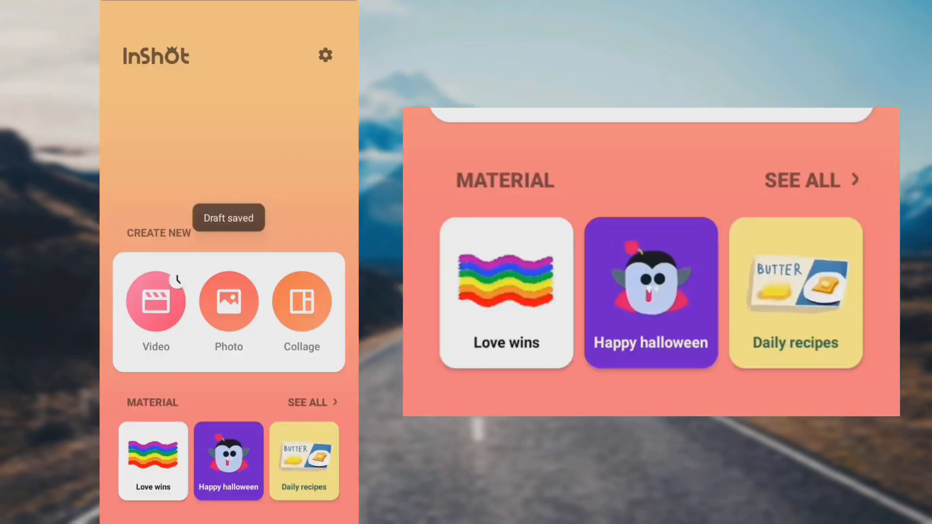
Open the blurred clip in a new project and add the original clip as a PIP overlay.
{"action": "left_click", "coordinate": [156, 301]}
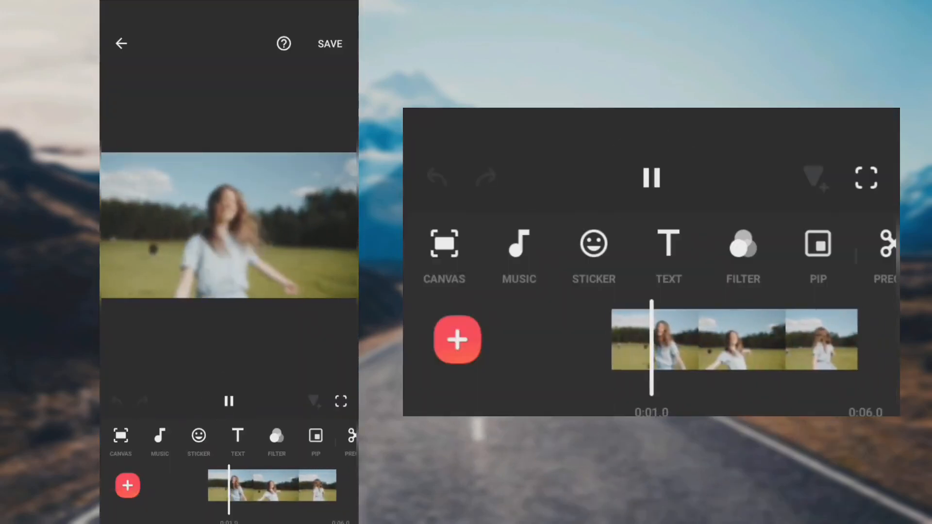
{"action": "left_click", "coordinate": [652, 177]}
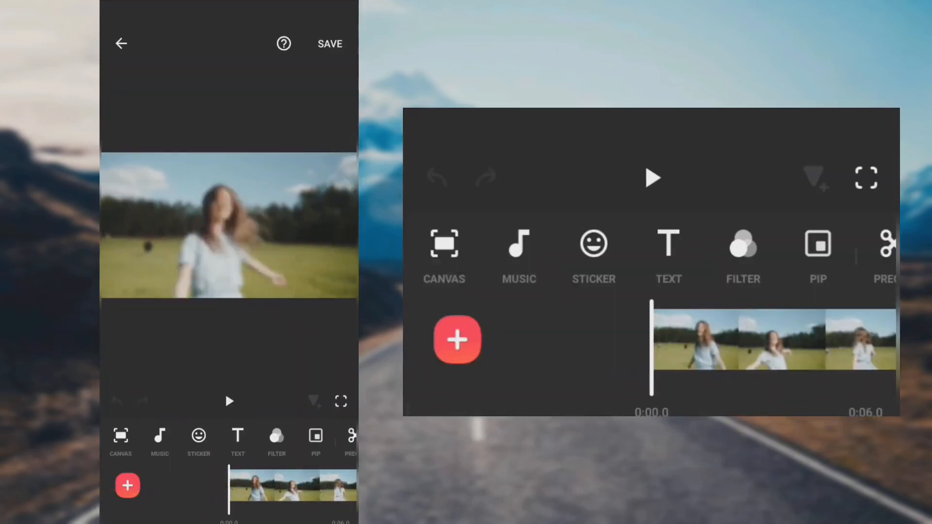
{"action": "left_click", "coordinate": [818, 243]}
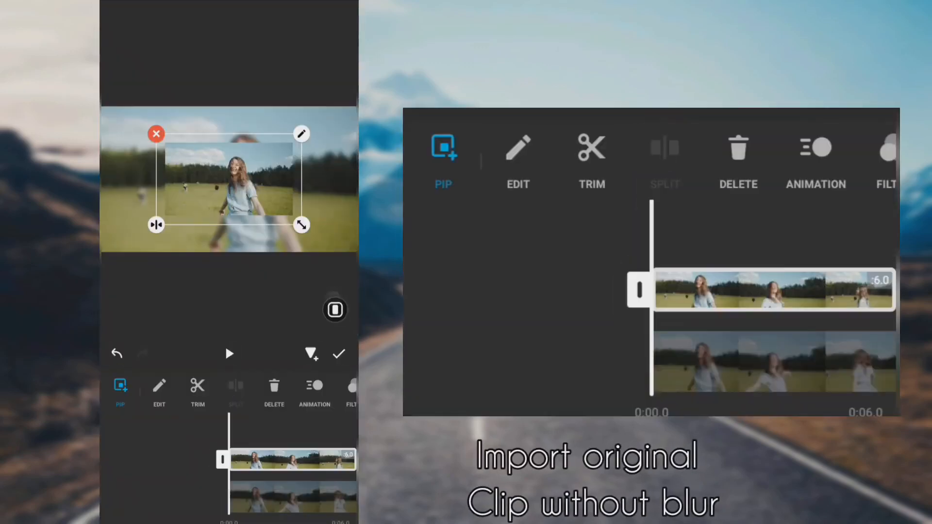
Scale the overlay to fill the frame and cut out the woman from its background.
{"action": "left_click", "coordinate": [157, 133]}
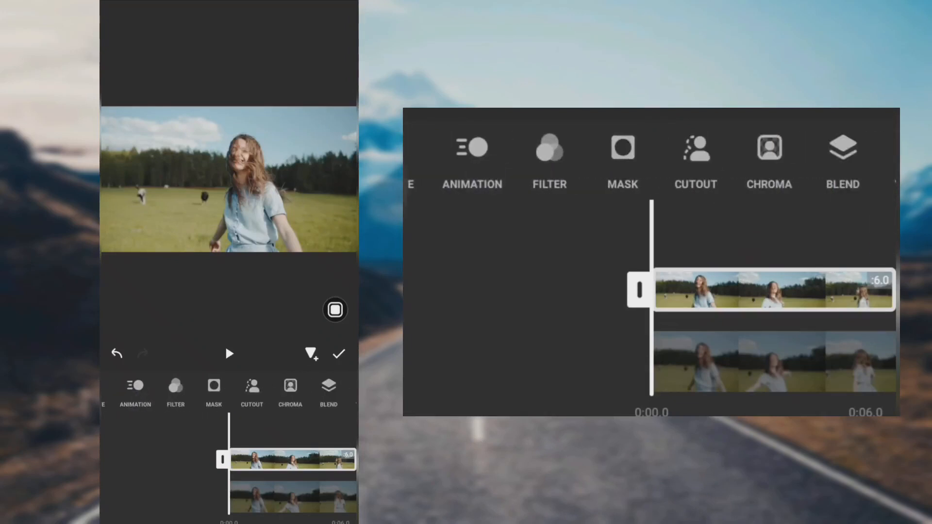
{"action": "left_click", "coordinate": [696, 154]}
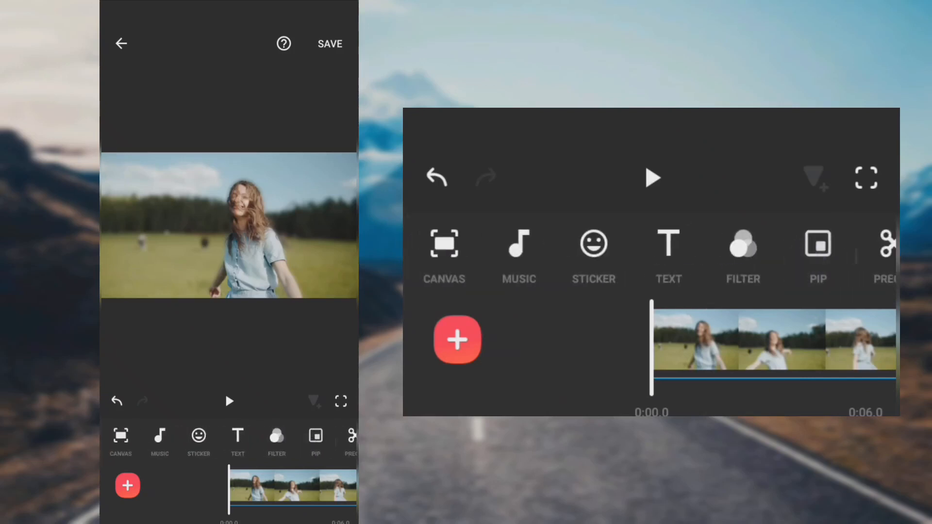
{"action": "left_click", "coordinate": [652, 178]}
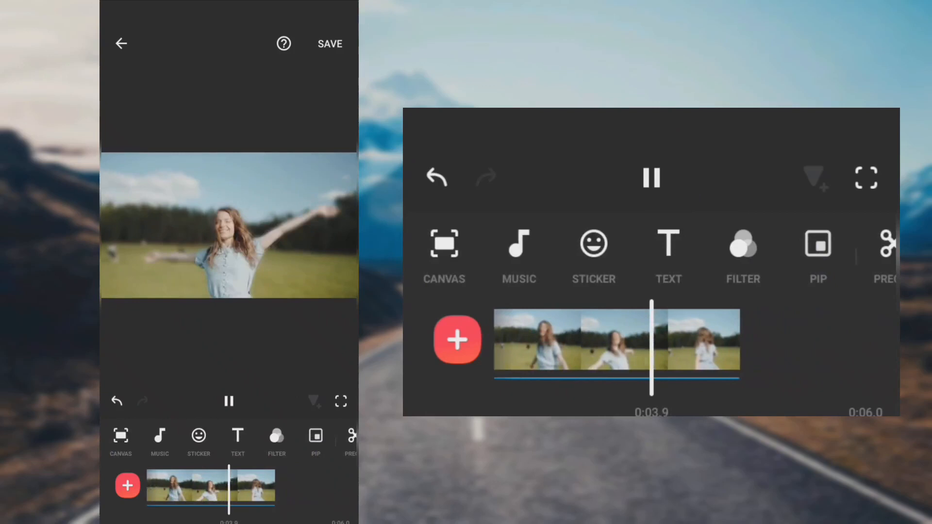
{"action": "left_click", "coordinate": [651, 178]}
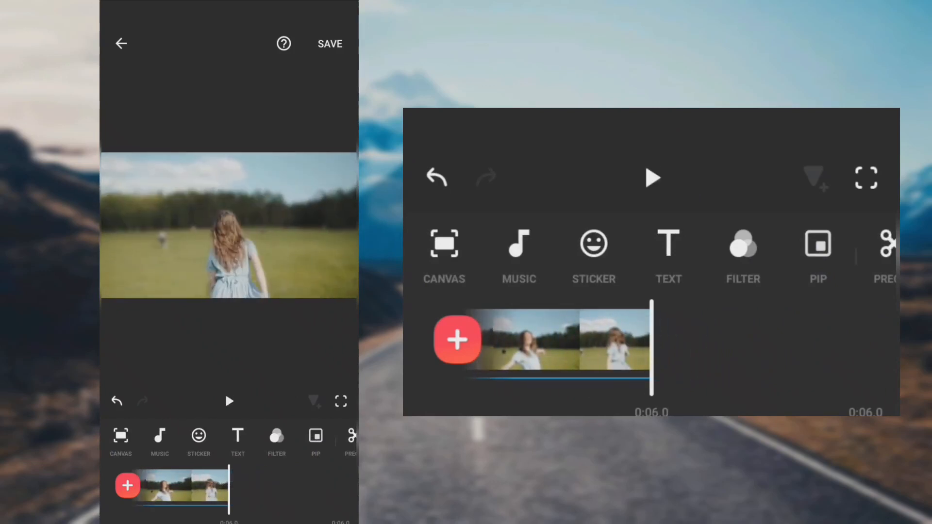